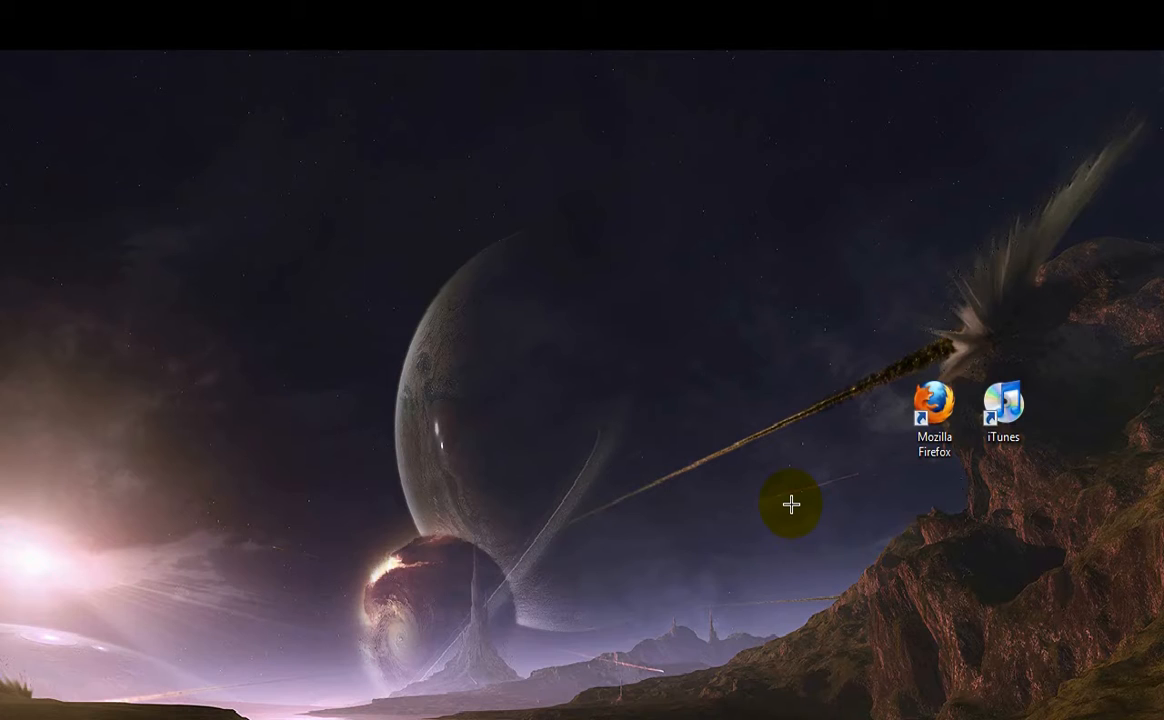
mouse_move(718, 318)
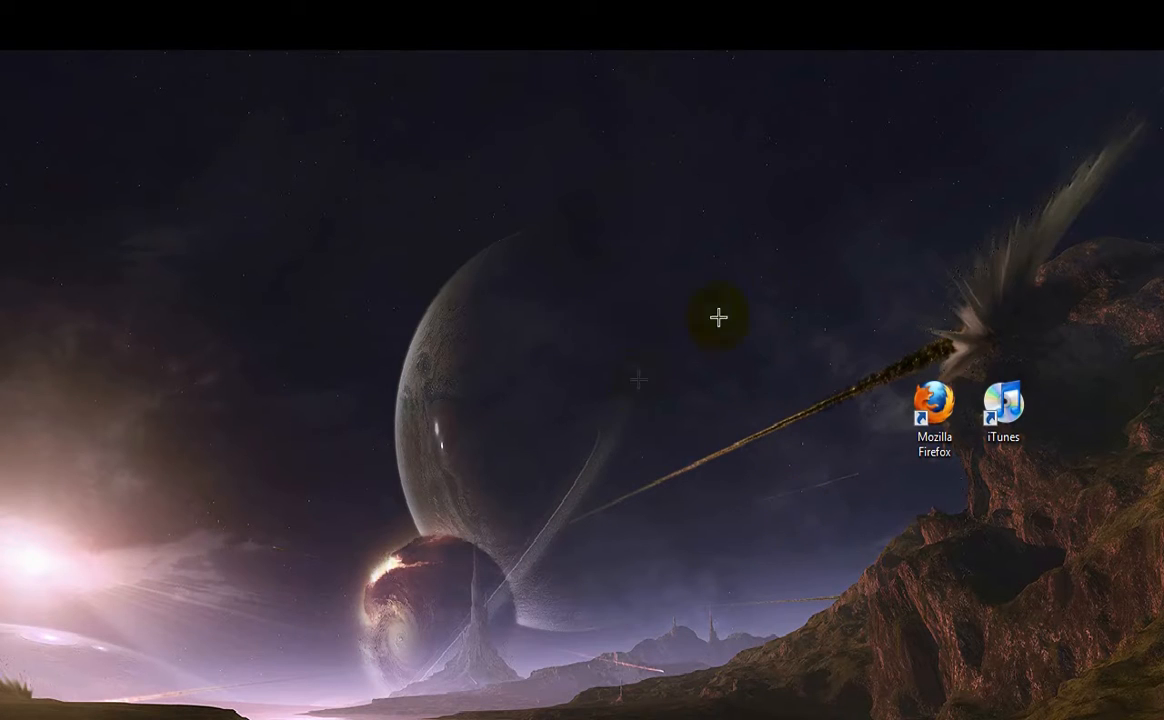
mouse_move(627, 157)
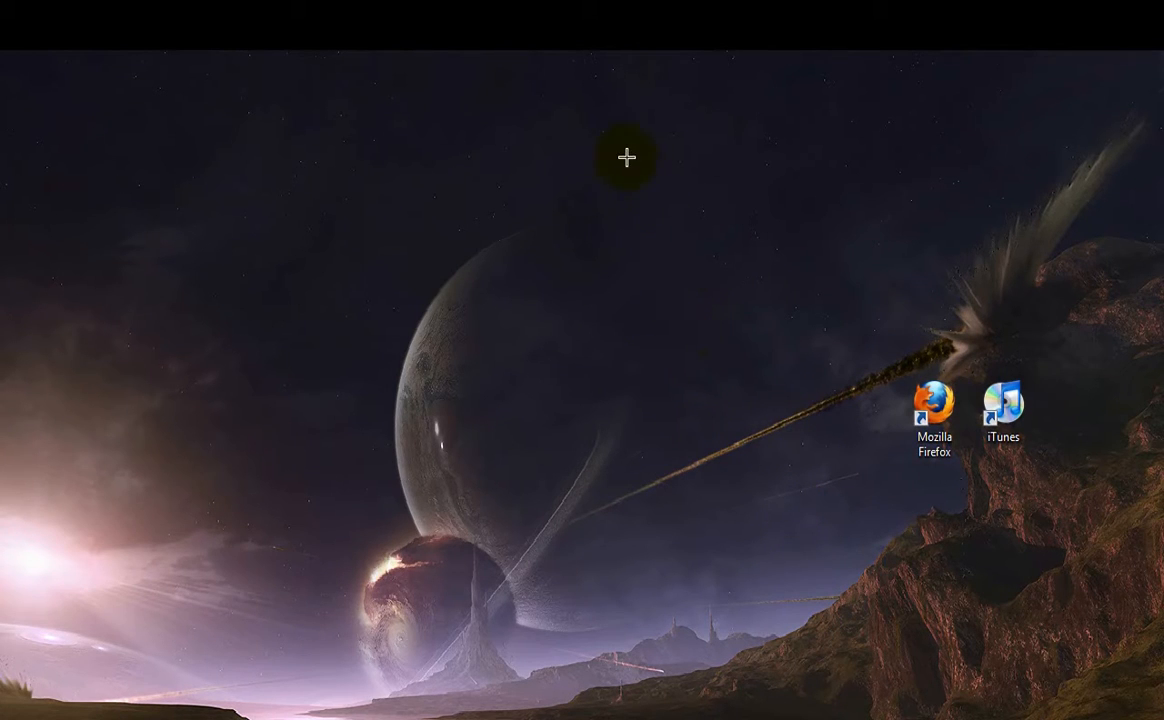
mouse_move(614, 153)
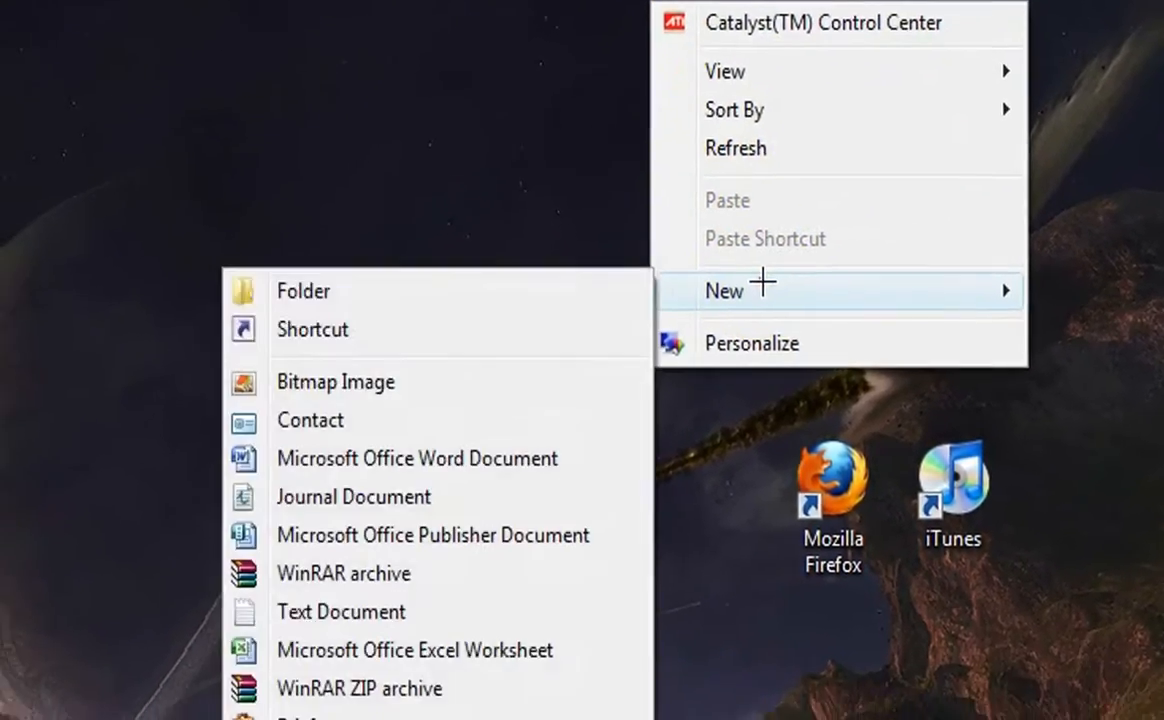
Create a desktop folder named 'Itunes Backup'
click(303, 290)
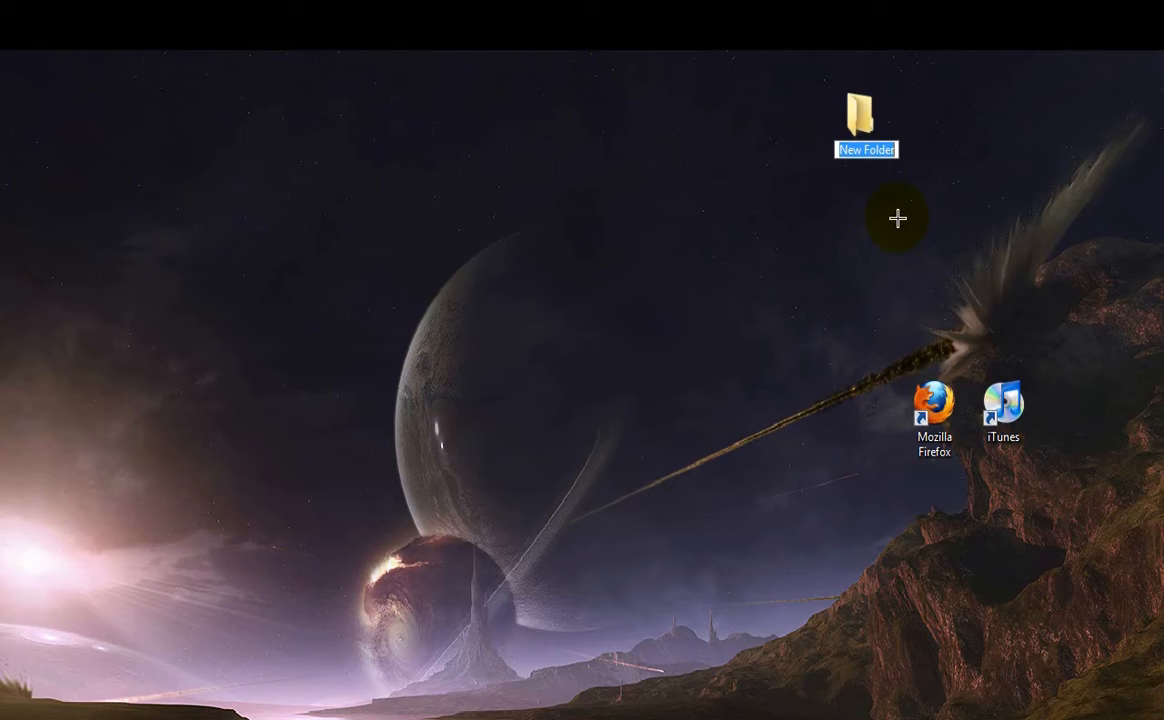
text(iT)
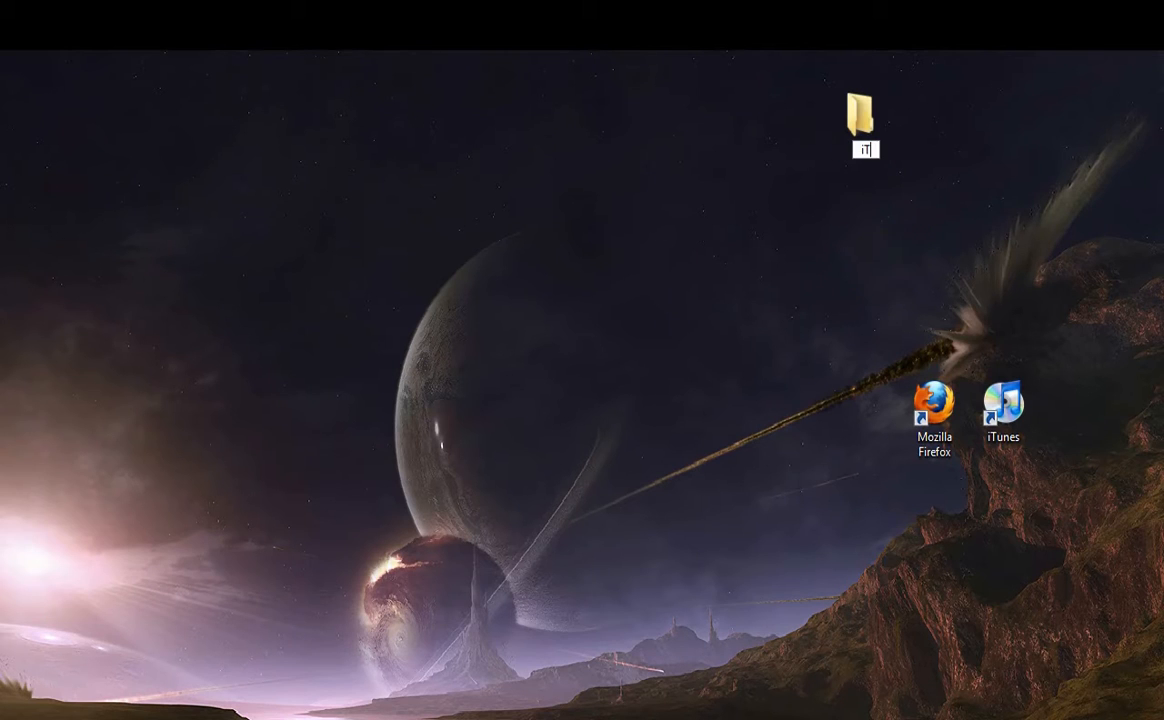
text(Itunes Backup)
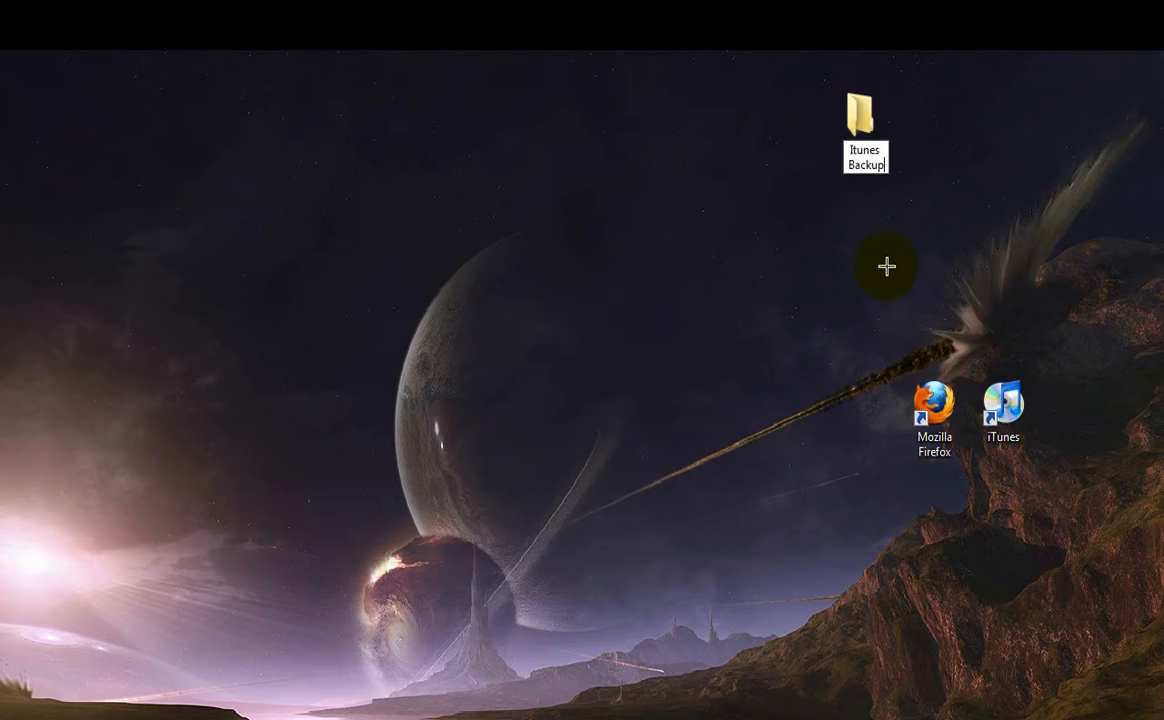
click(862, 110)
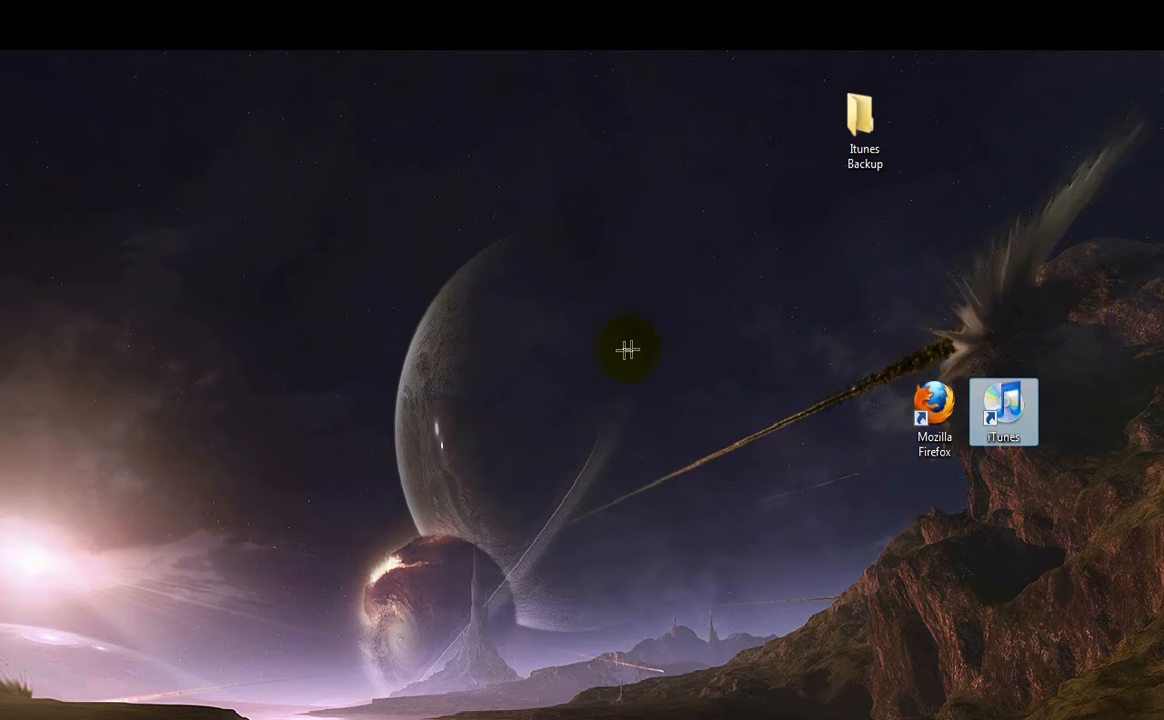
Launch iTunes, decline the purchased-items transfer, check Movies and Podcasts, then quit
double_click(1004, 412)
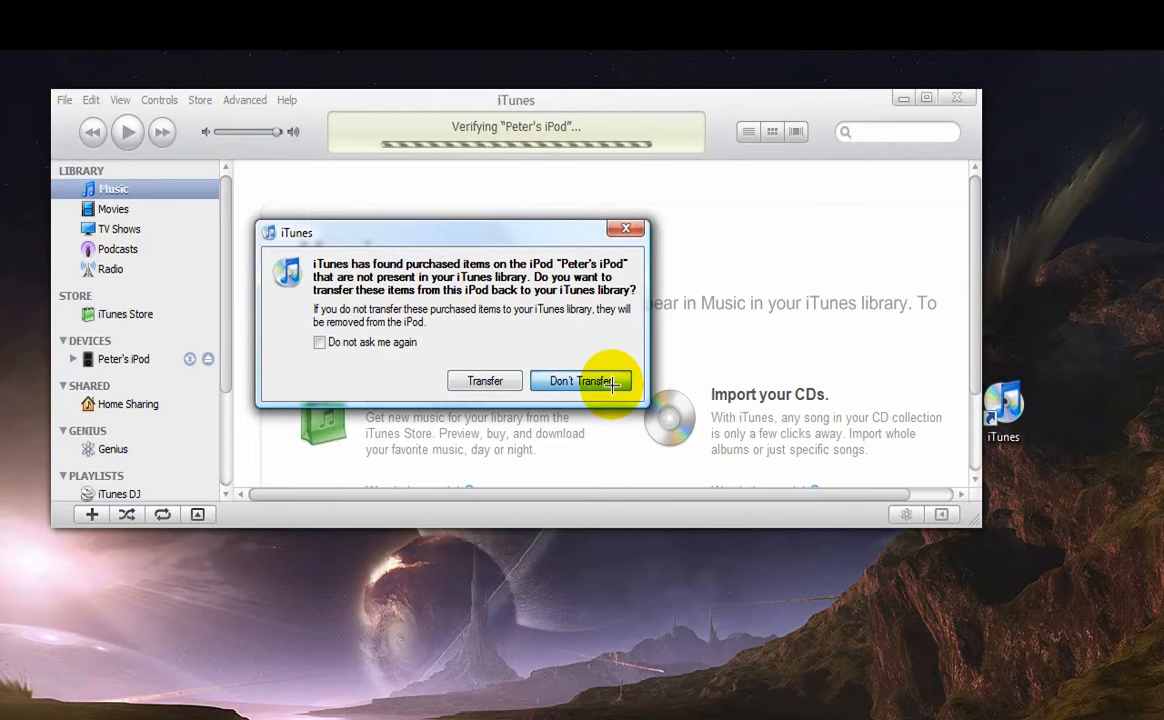
click(581, 381)
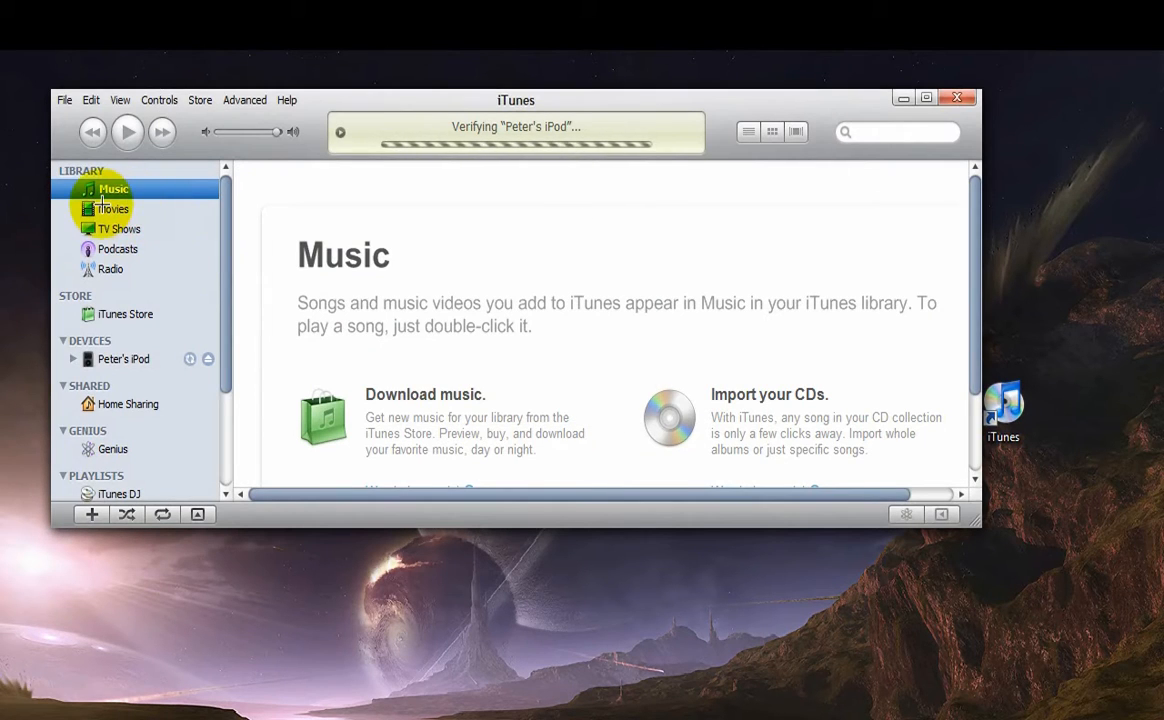
click(113, 209)
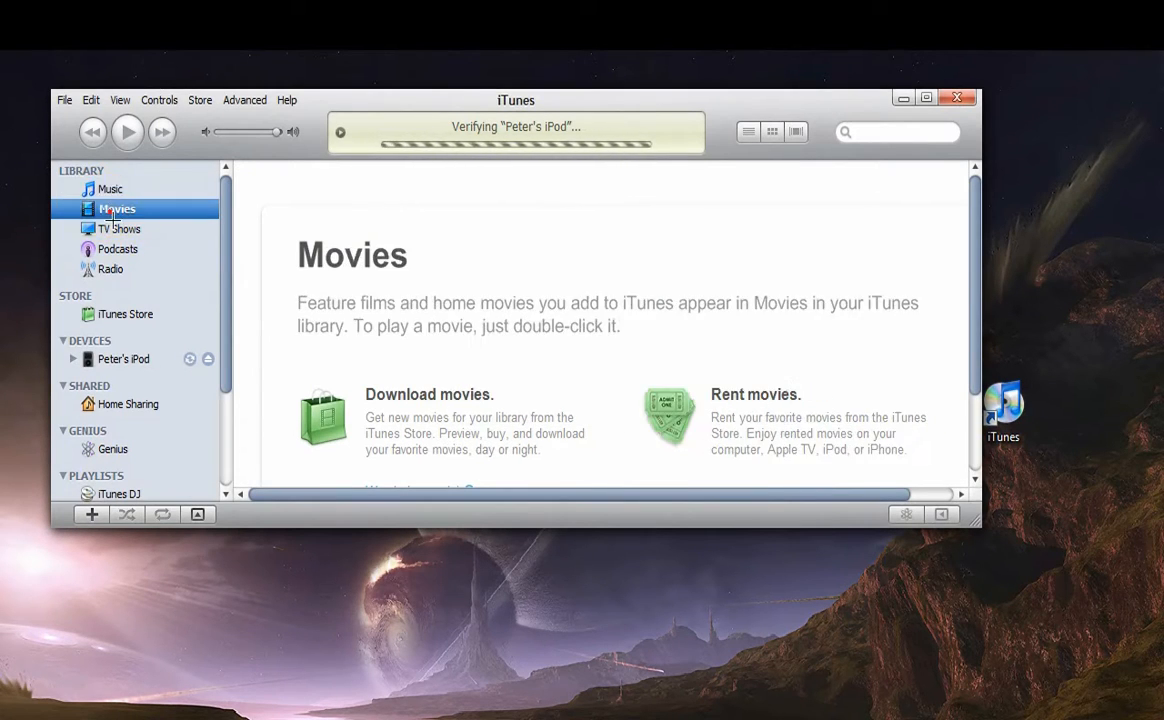
click(122, 249)
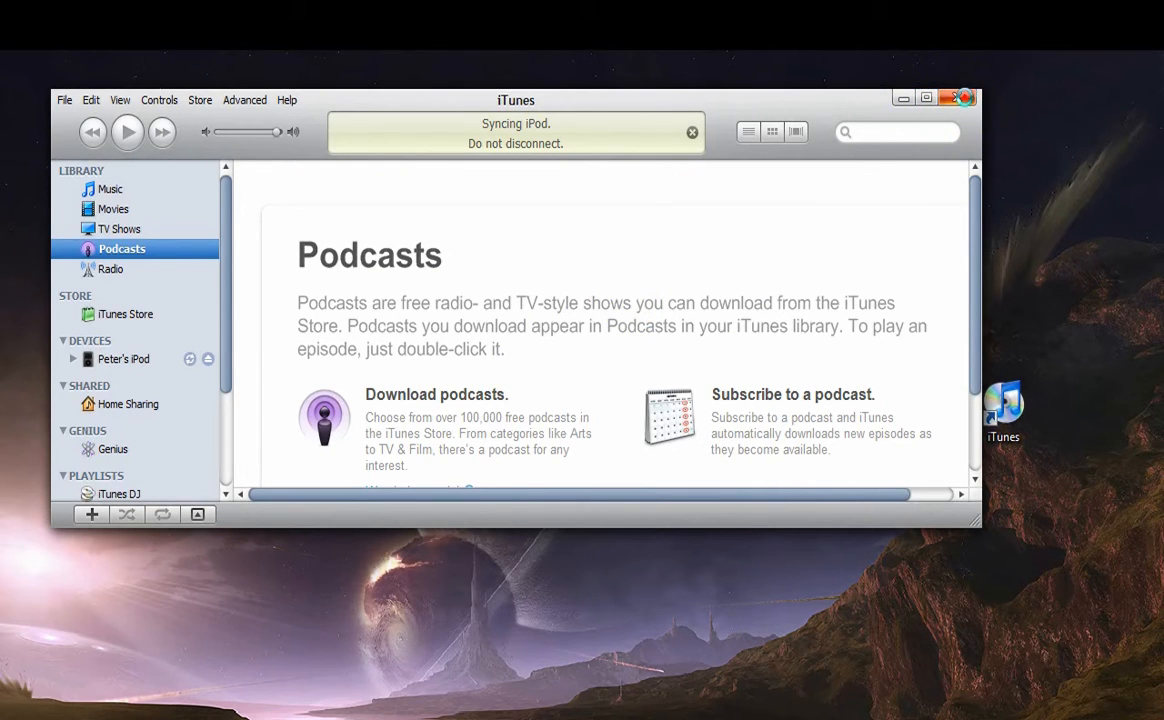
click(961, 97)
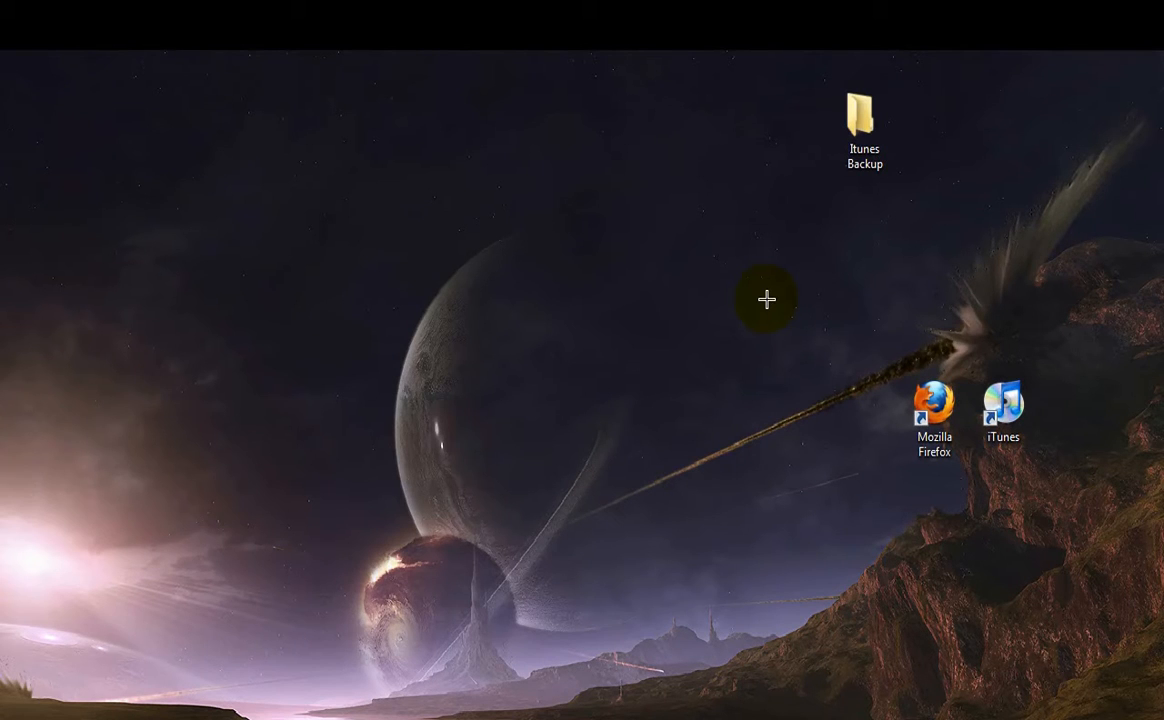
mouse_move(728, 206)
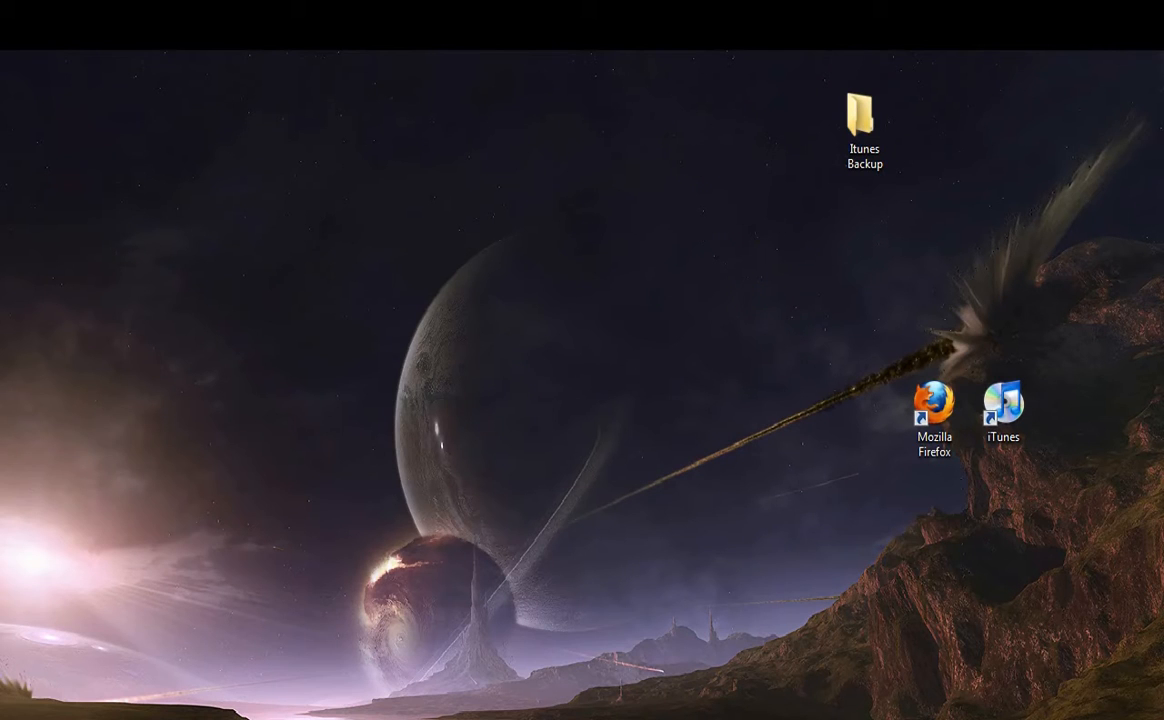
Open Computer from the Start menu
click(18, 703)
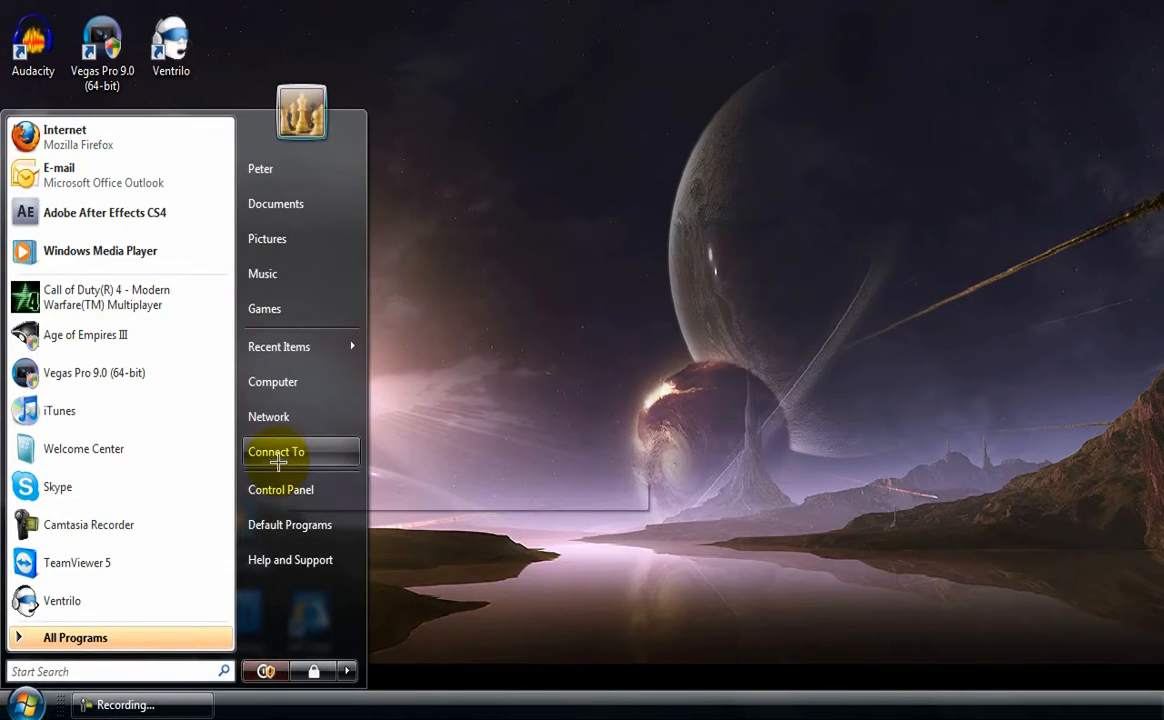
click(273, 381)
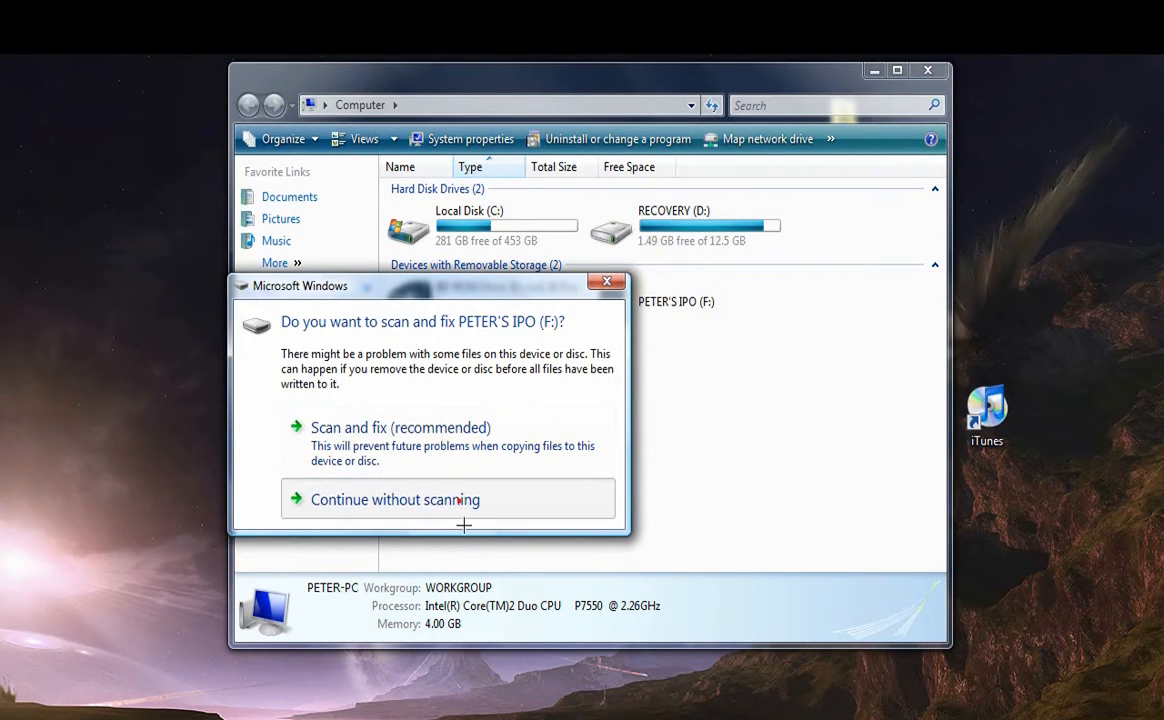
Continue using the iPod drive without scanning it
click(394, 499)
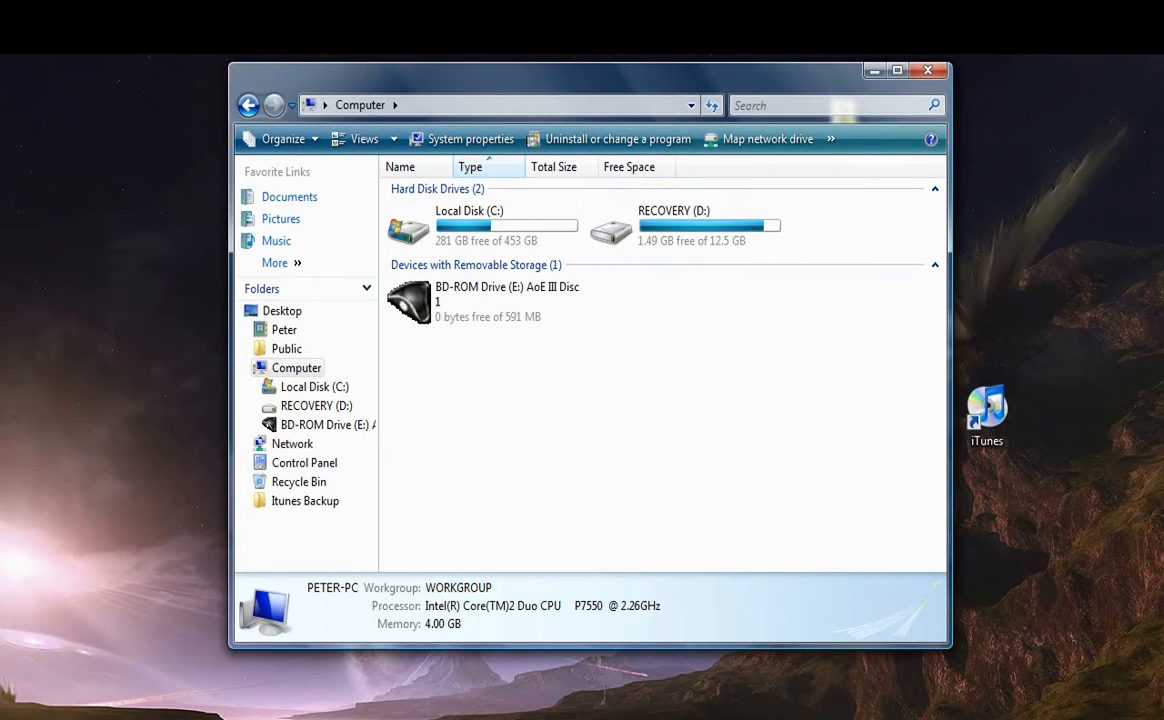
mouse_move(640, 293)
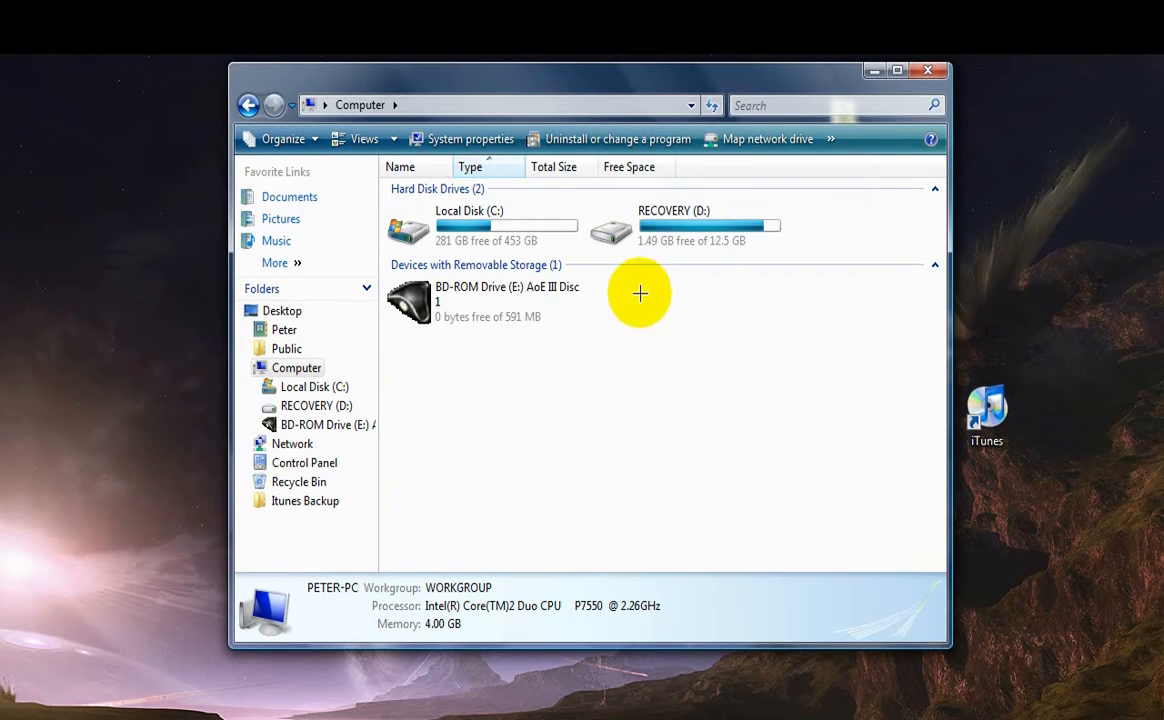
mouse_move(637, 316)
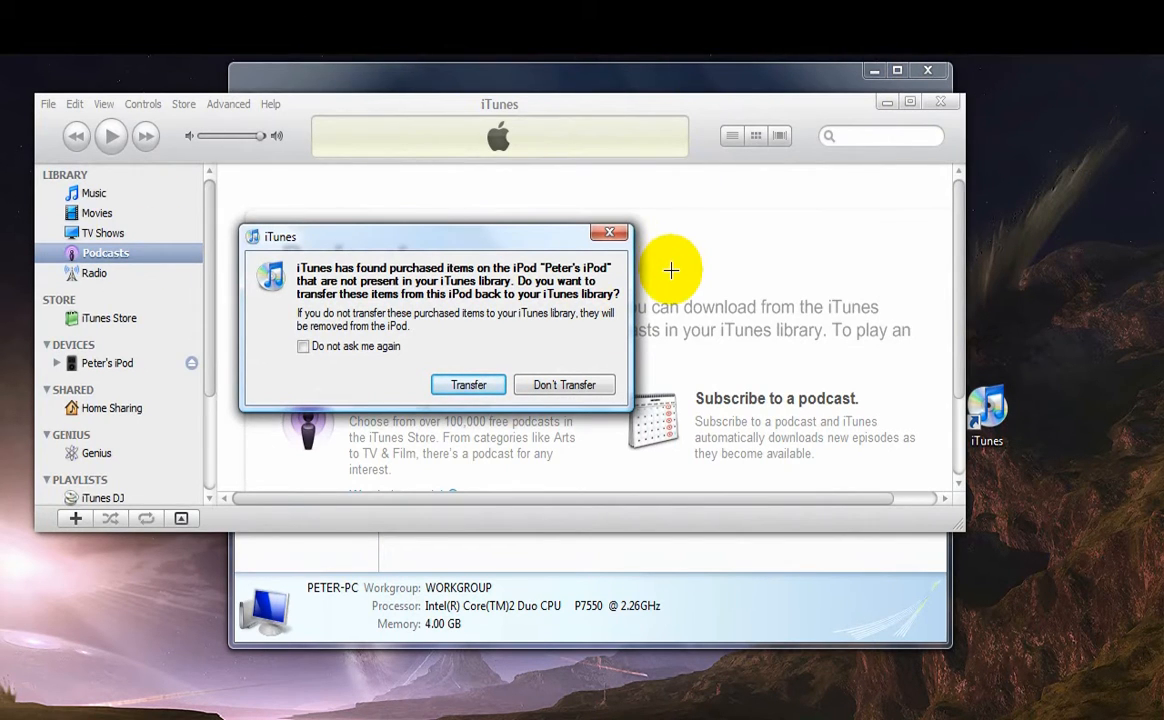
mouse_move(675, 188)
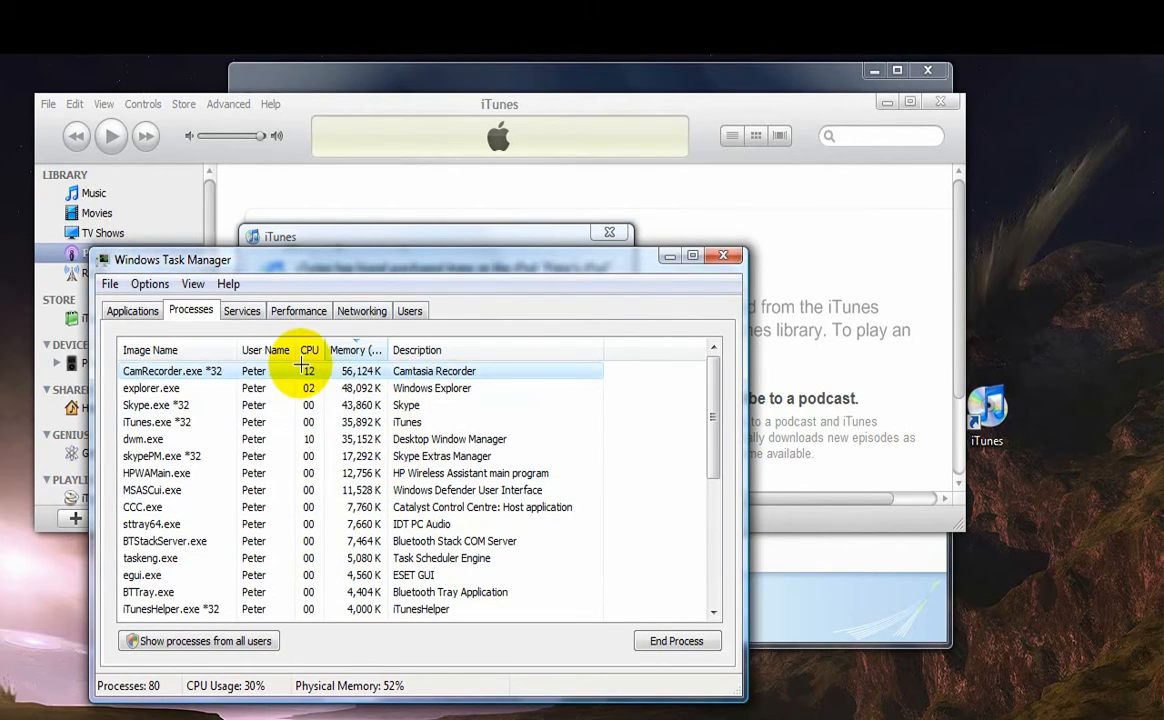
End the iTunes task from Task Manager's Applications tab, then close Task Manager
click(132, 310)
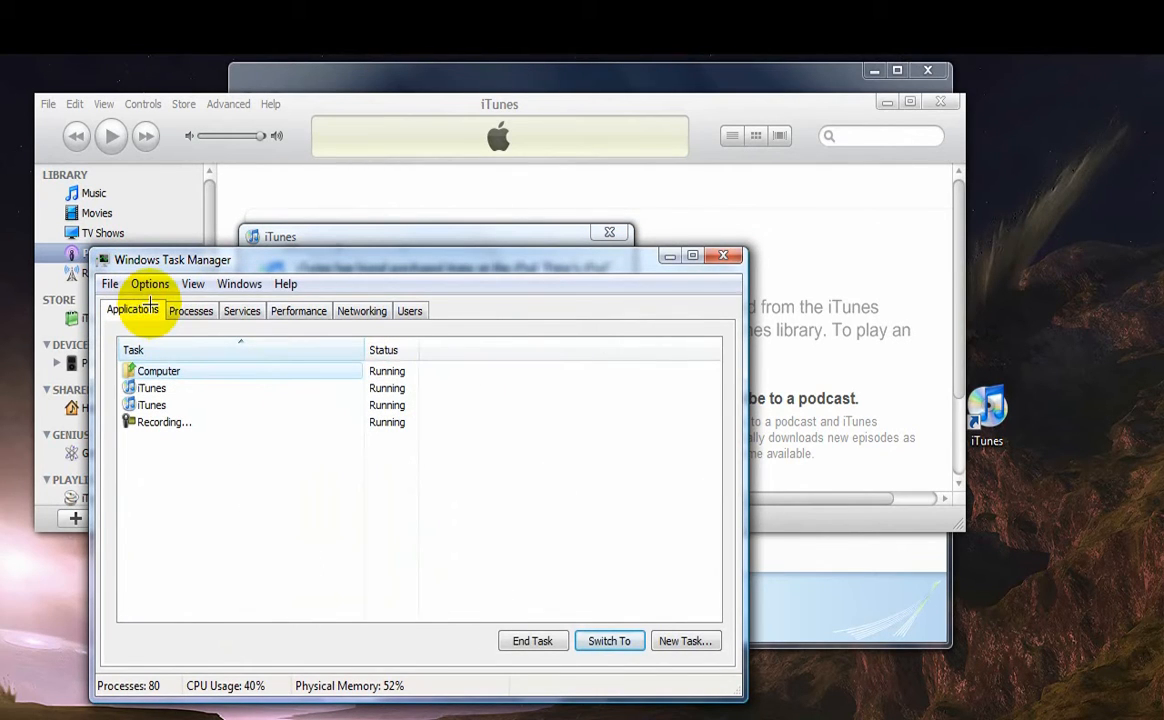
click(191, 310)
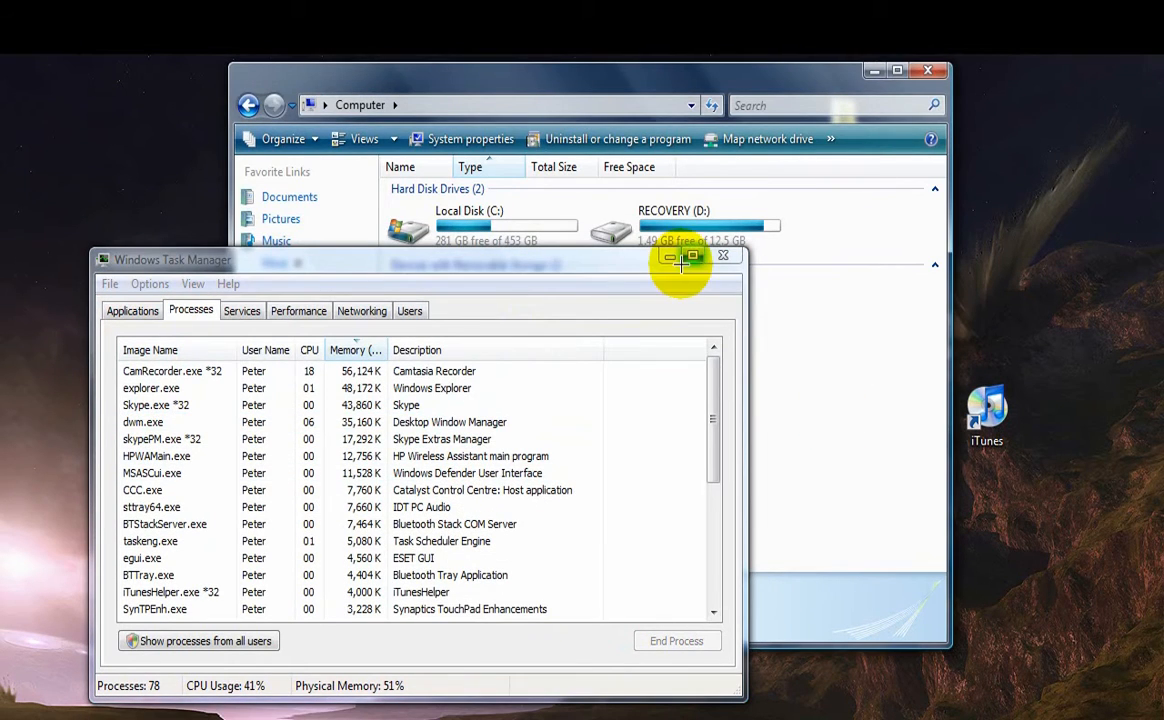
click(723, 256)
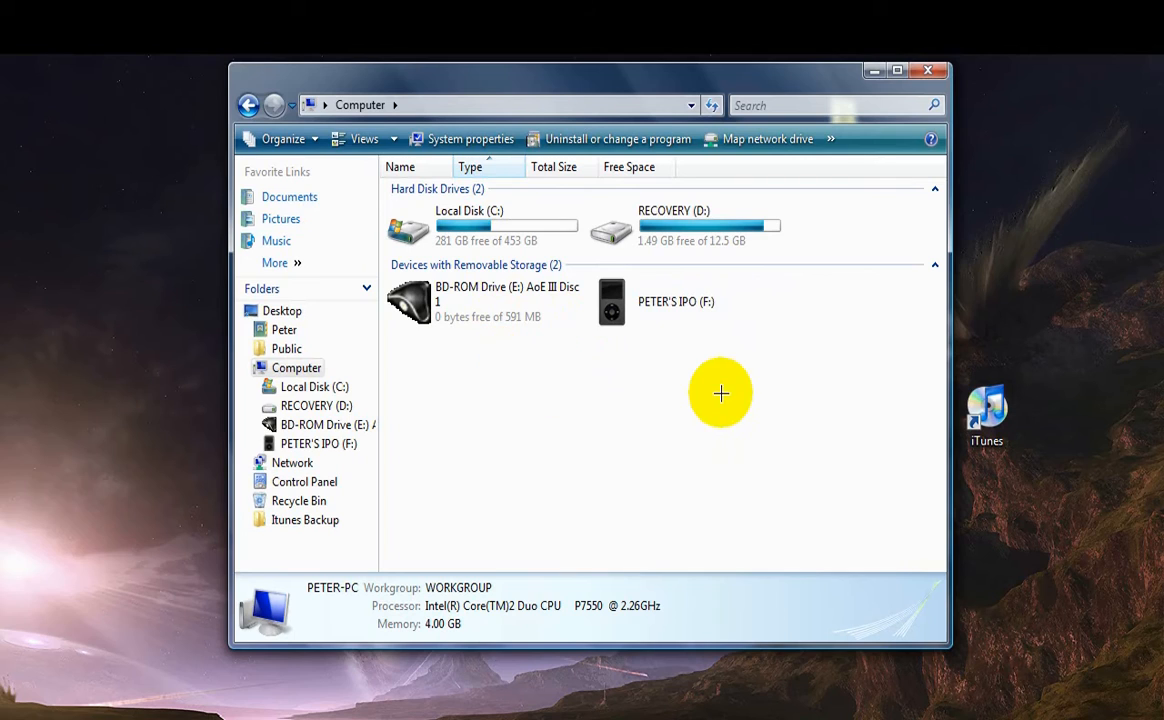
mouse_move(718, 388)
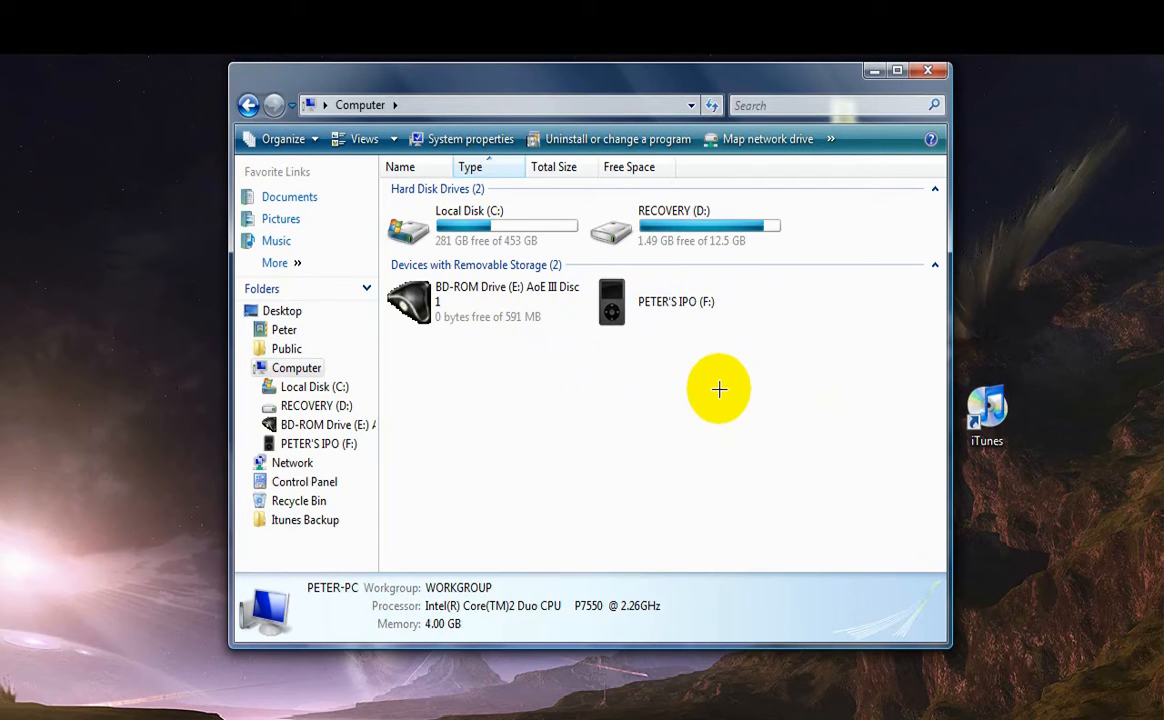
mouse_move(713, 354)
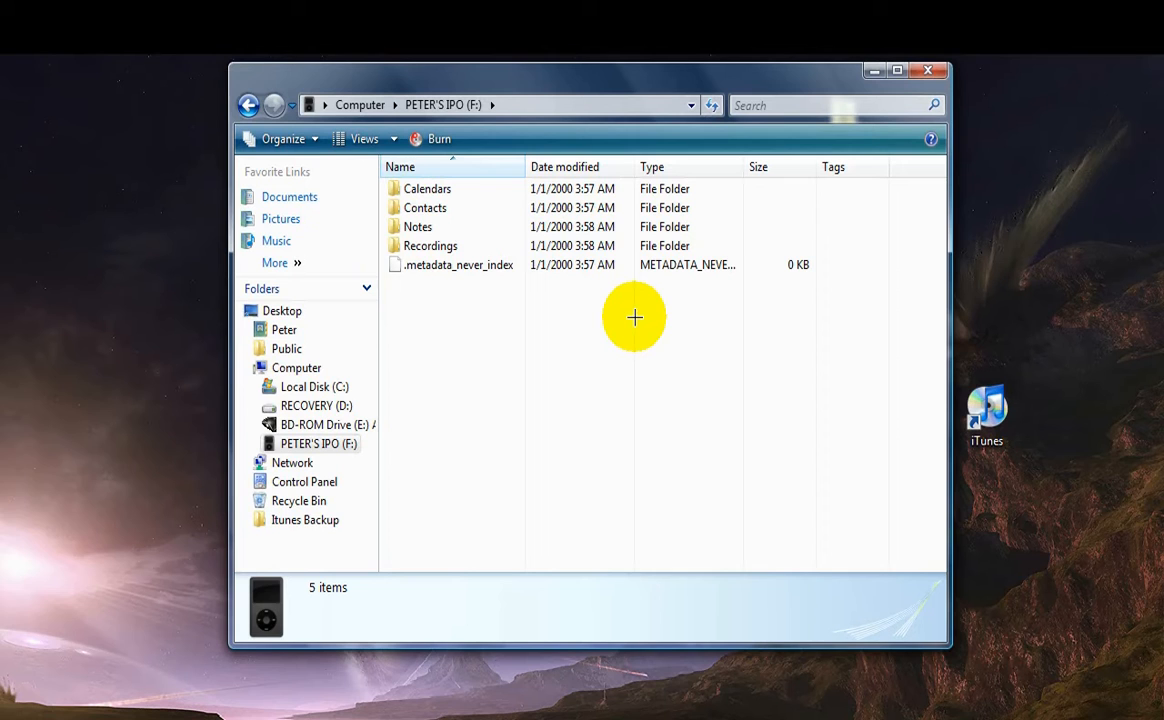
mouse_move(479, 331)
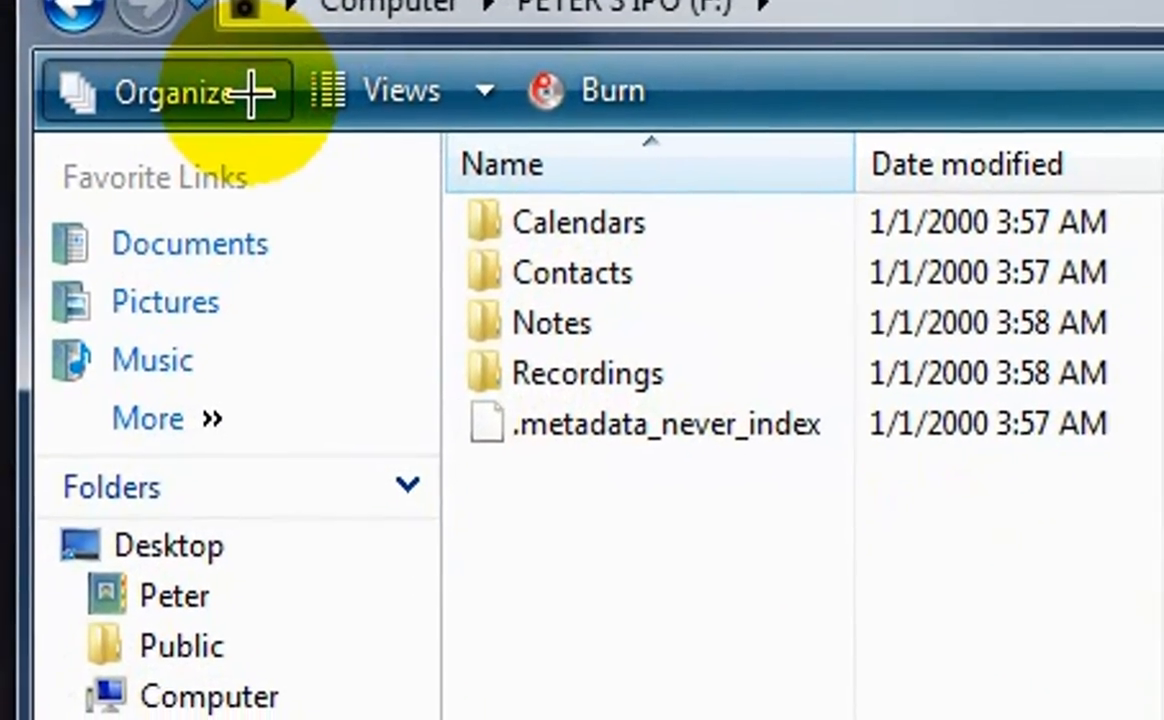
Turn on 'Show hidden files and folders' in Folder and Search Options
click(170, 90)
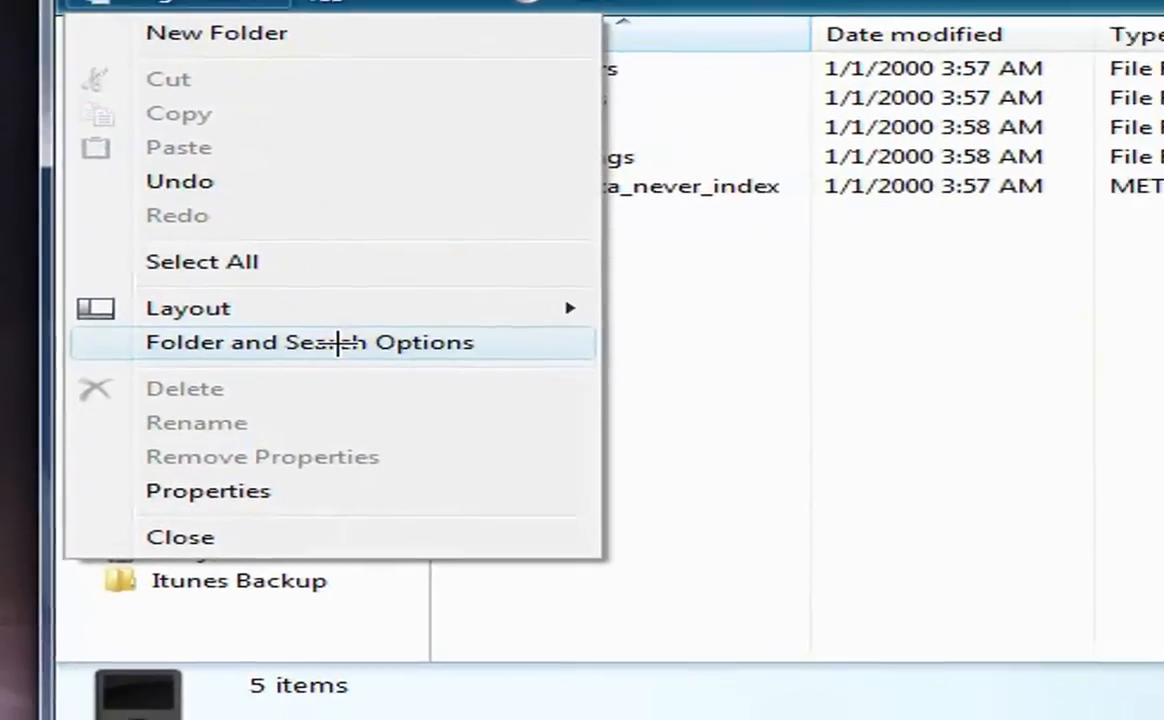
click(310, 342)
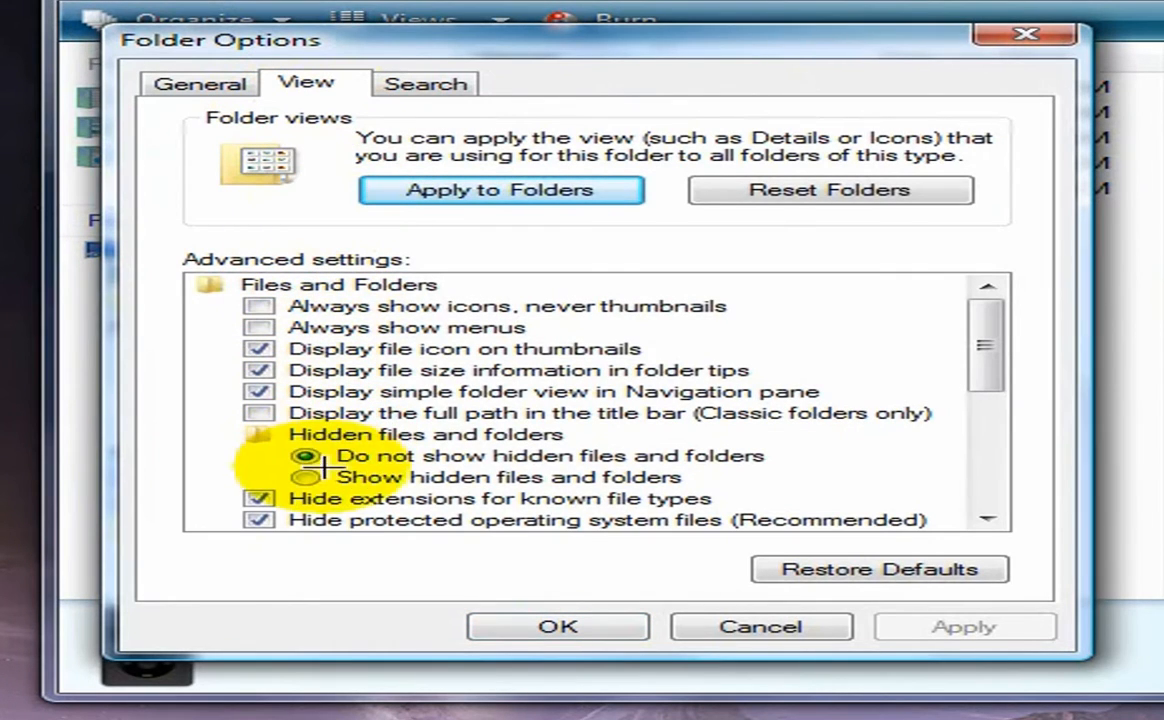
click(307, 476)
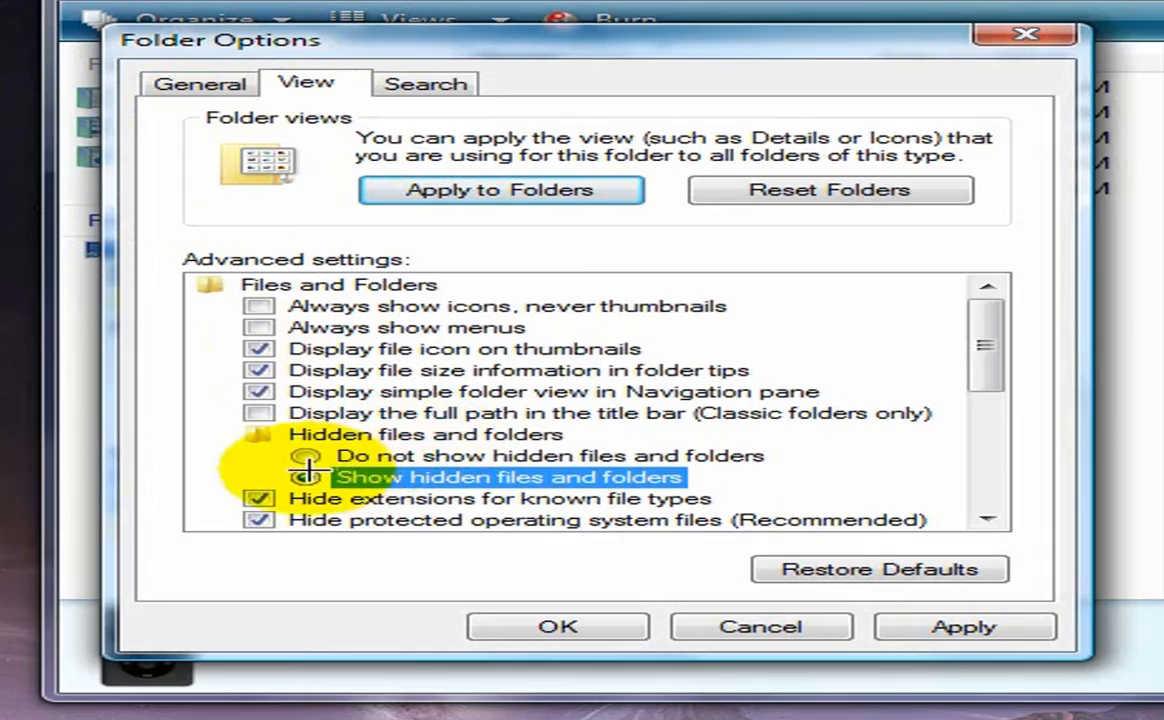
click(558, 626)
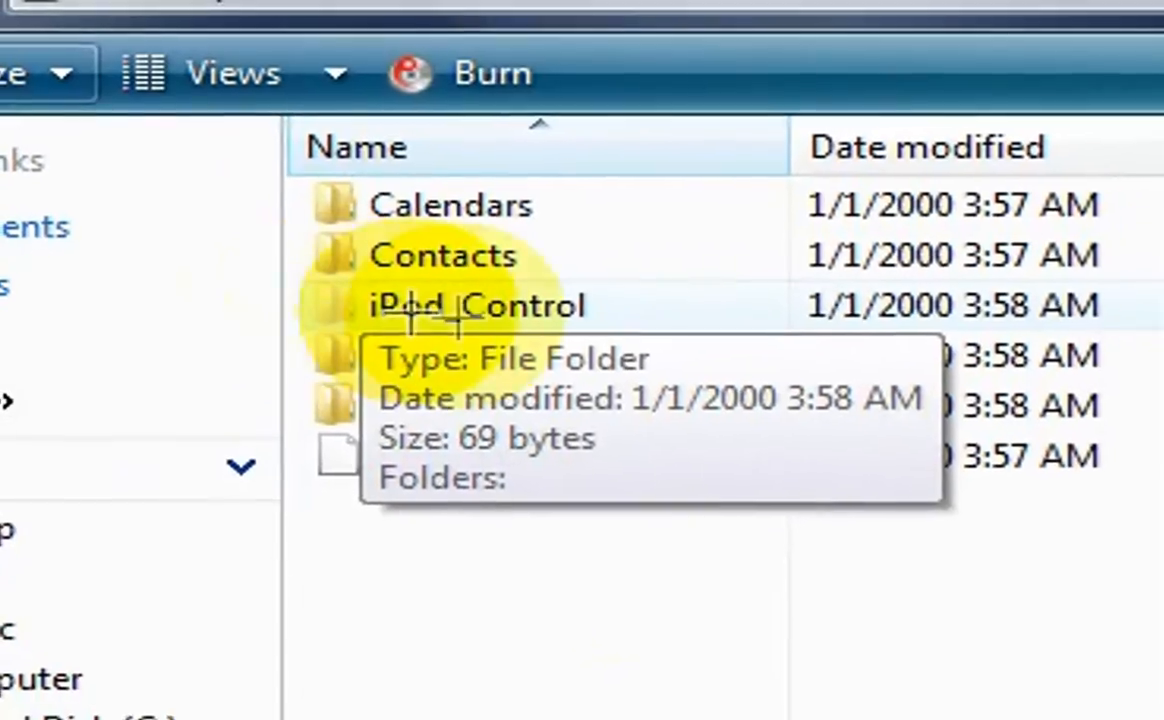
Open iPod_Control > Music and scroll through folders F00–F49
double_click(478, 305)
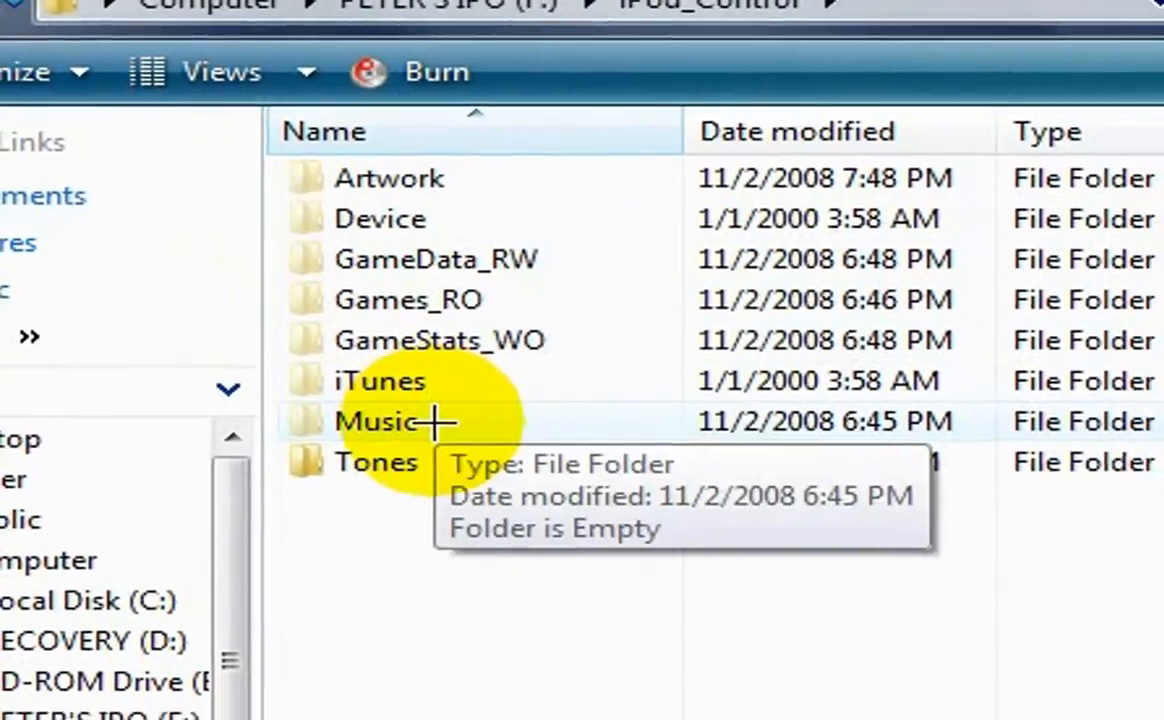
double_click(378, 421)
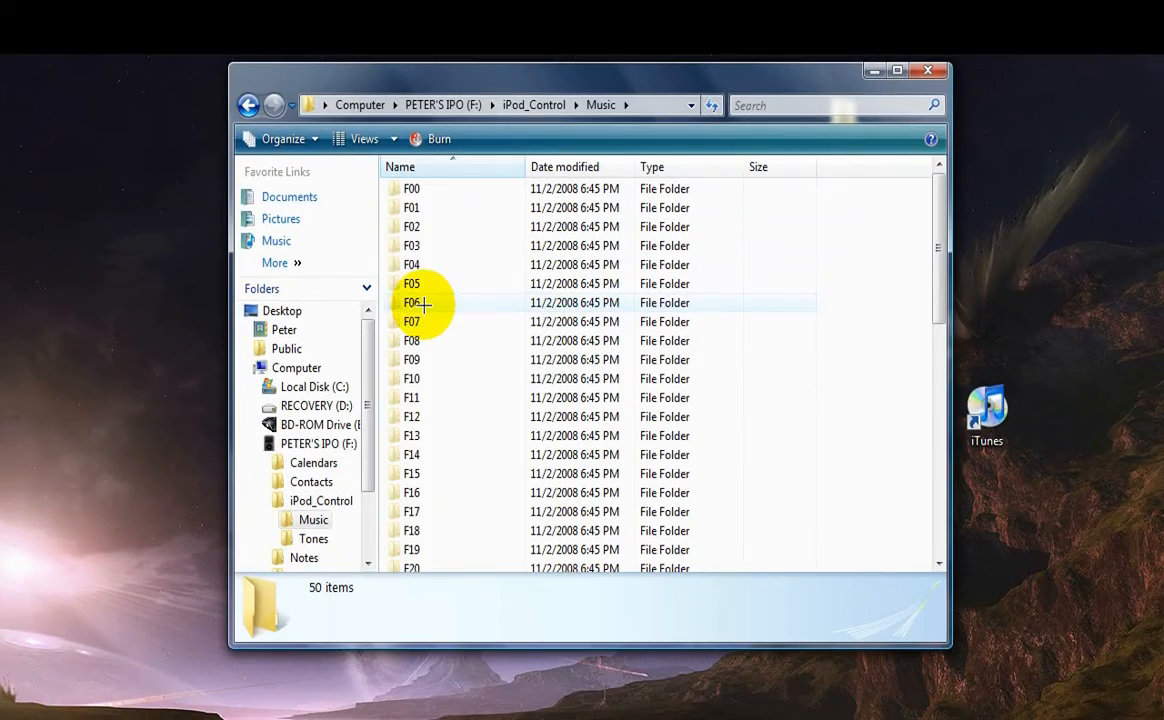
scroll(down, 3)
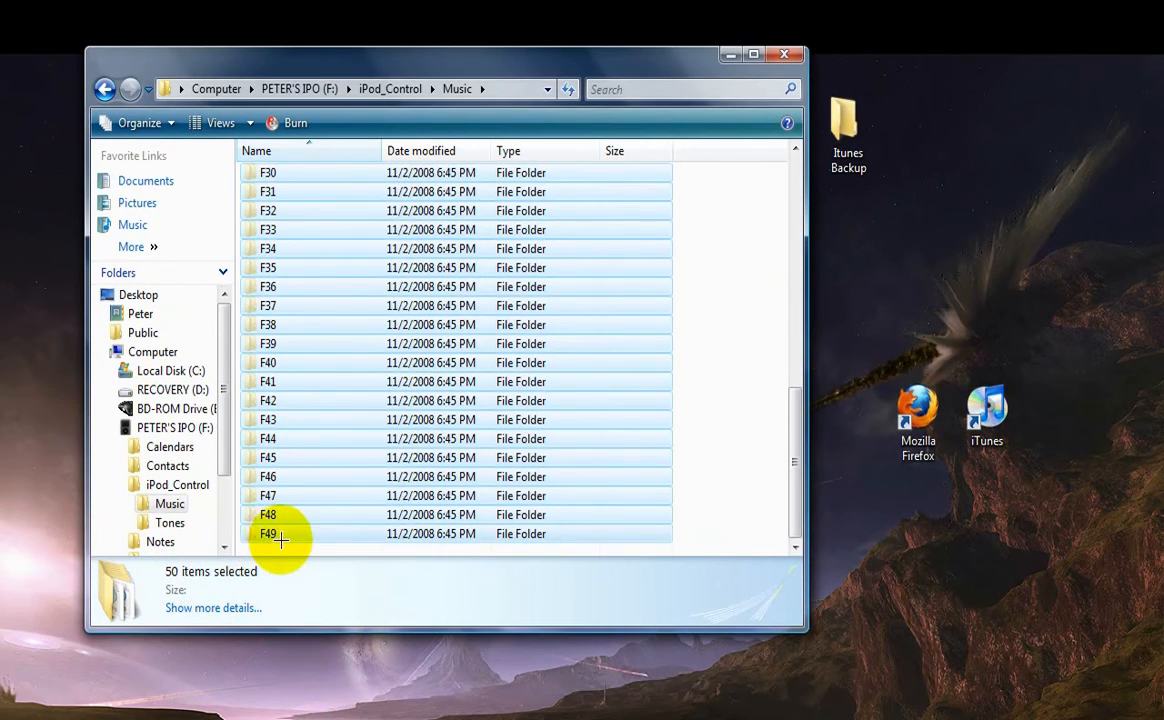
mouse_move(270, 533)
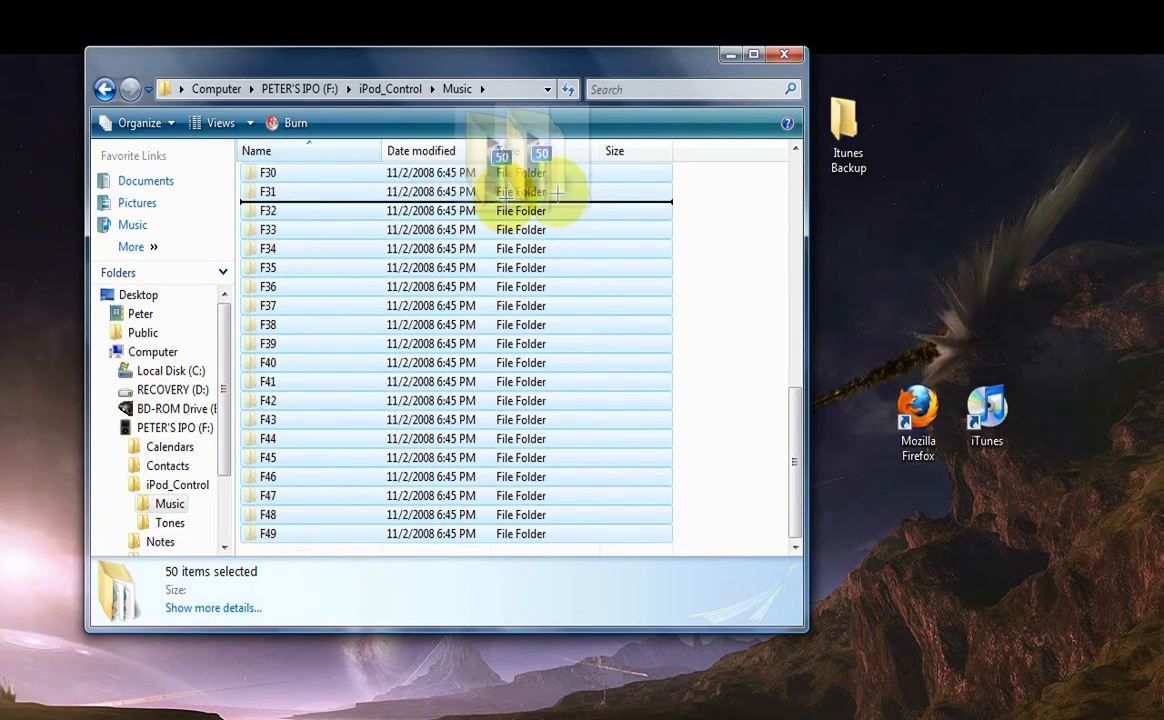
Drag all 50 Music folders onto the Itunes Backup desktop folder
drag(510, 185, 848, 130)
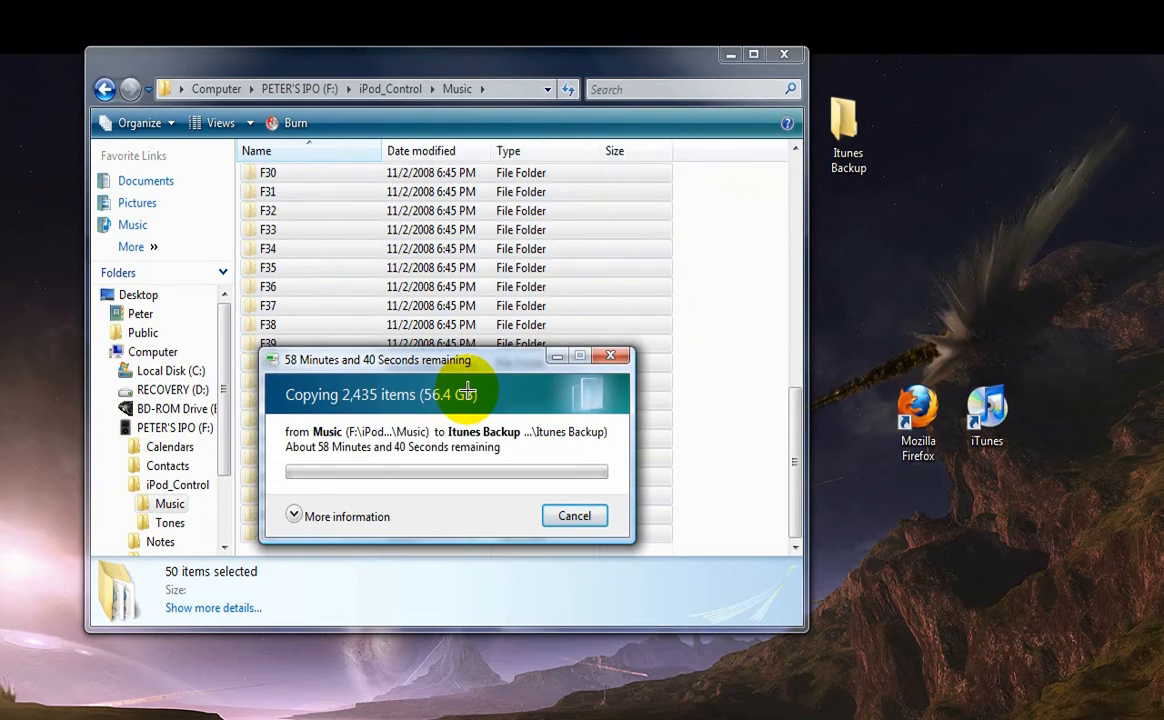
mouse_move(430, 432)
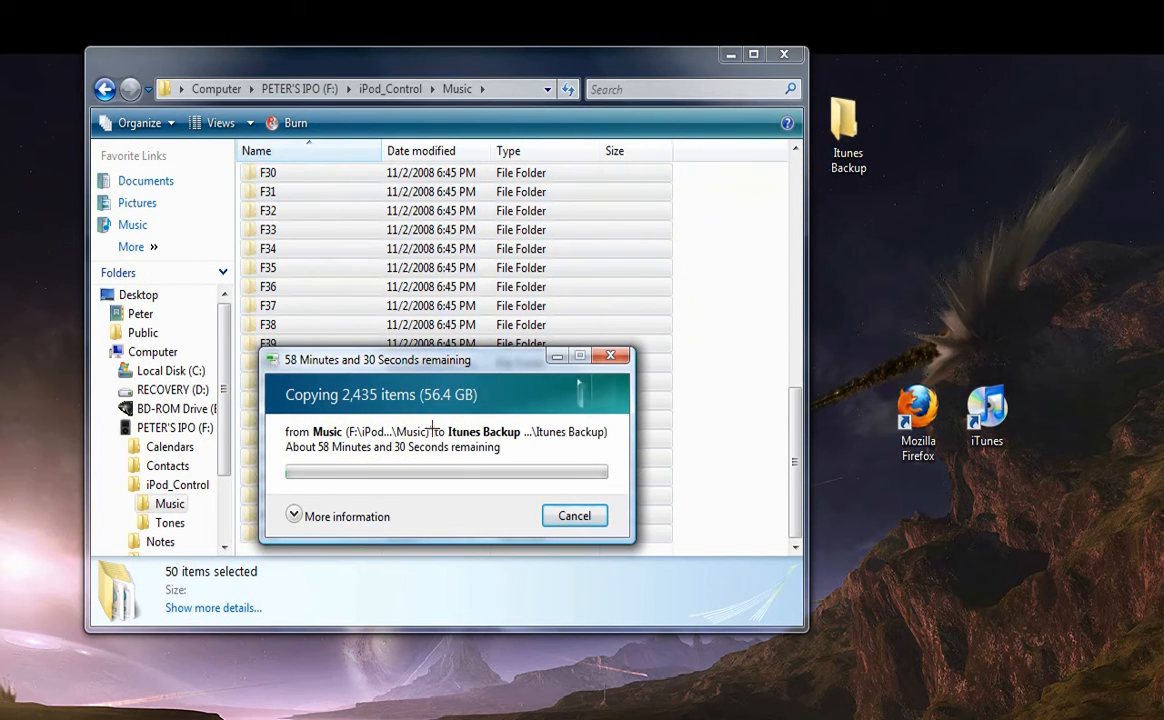